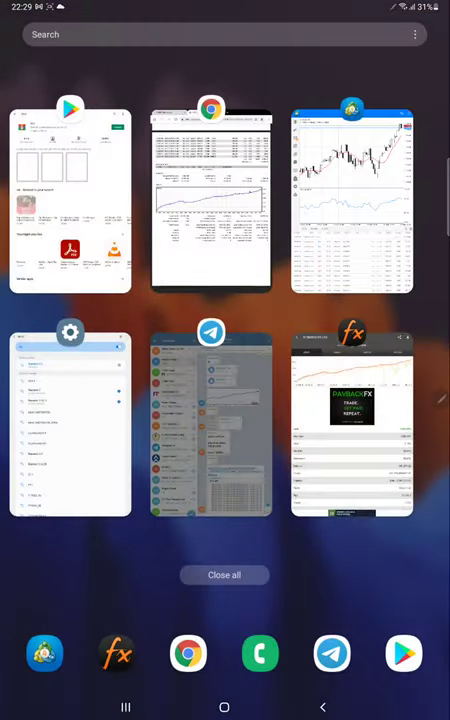
- Switch to Myfxbook to show the HEDGE 28 PAIR portfolio's systems at +347.09% and +326.25%
left_click(351, 435)
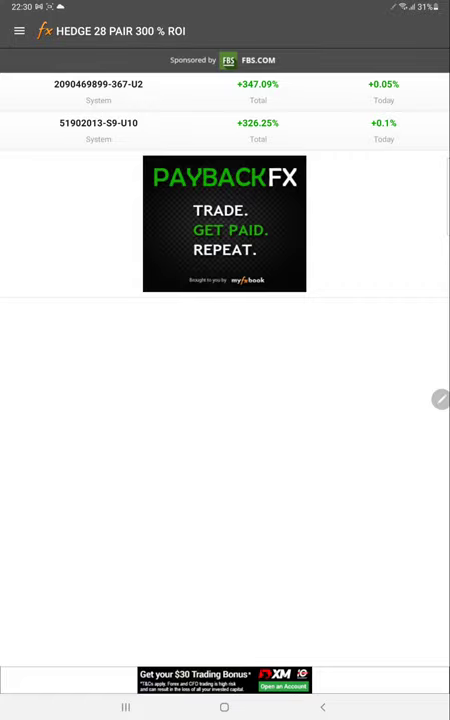
left_click(19, 30)
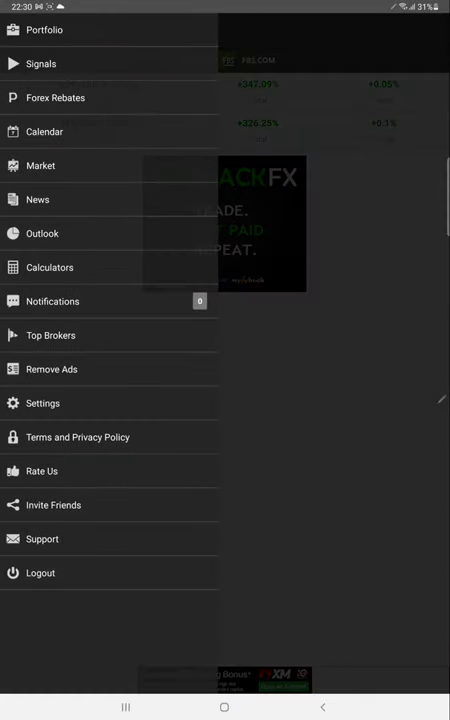
left_click(18, 31)
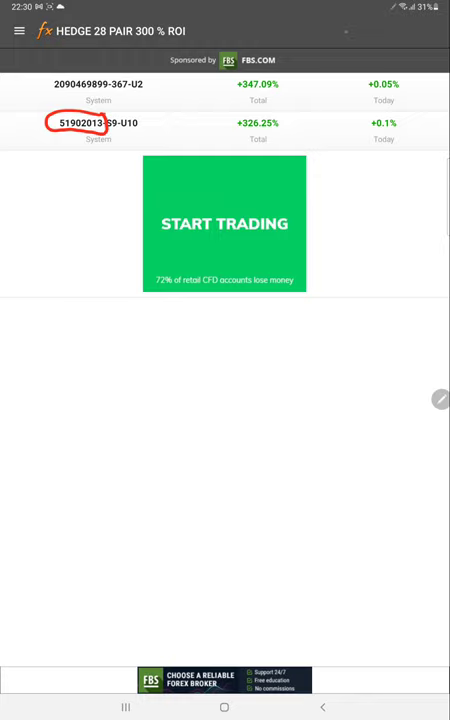
- Review system 51902013-S9-U10's growth chart, +326.25% gain and $32,044.28 profit
left_click(98, 123)
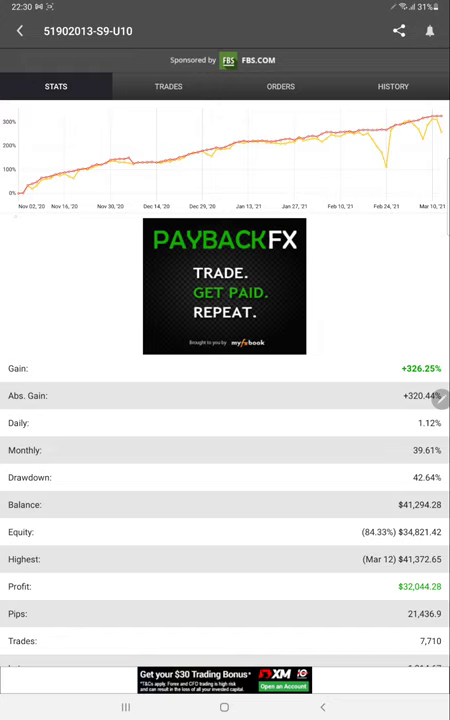
left_click_drag(30, 245, 42, 275)
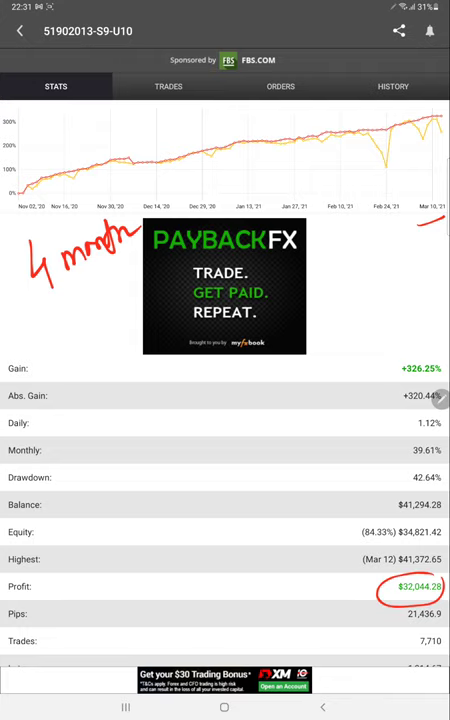
scroll("down", 3)
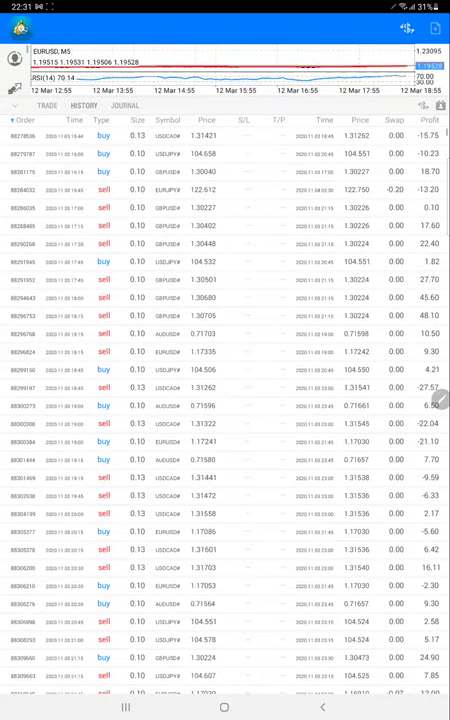
- Scroll the MetaTrader 4 closed trades from November 2020 through March 2021
scroll("down", 3)
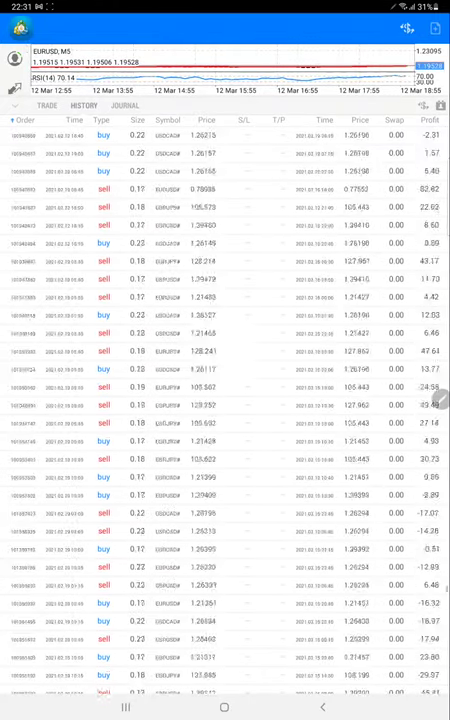
scroll("down", 3)
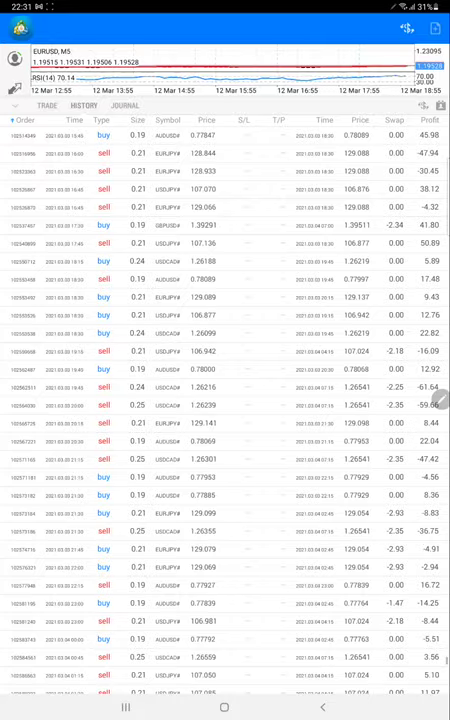
scroll("down", 3)
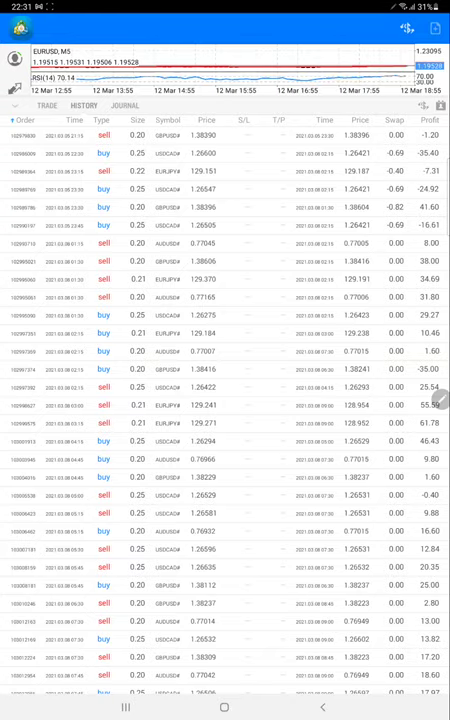
scroll("down", 3)
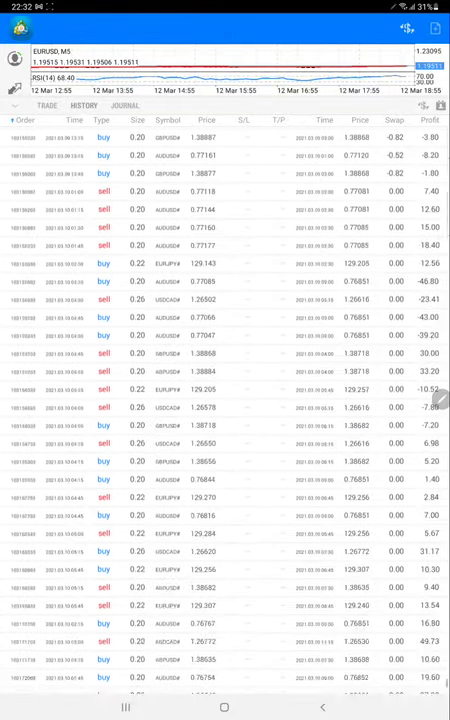
scroll("down", 3)
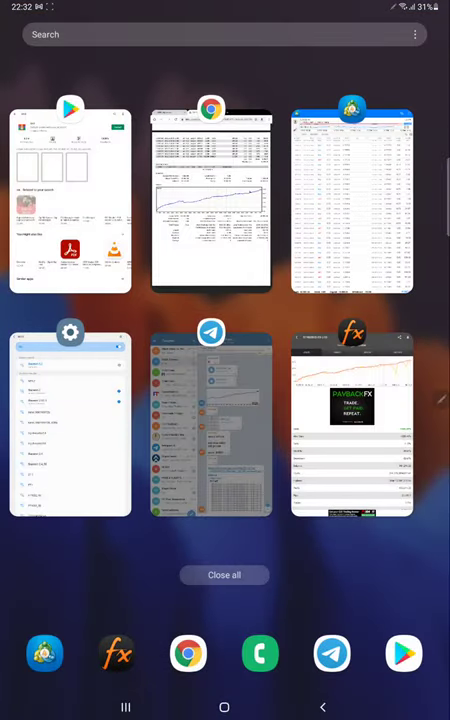
- Revisit the Myfxbook HEDGE 28 PAIR 300 % ROI portfolio, then show open apps again
left_click(351, 425)
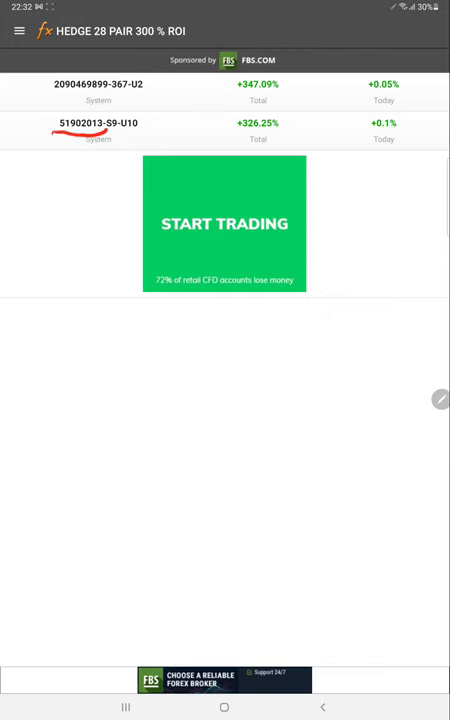
left_click(98, 123)
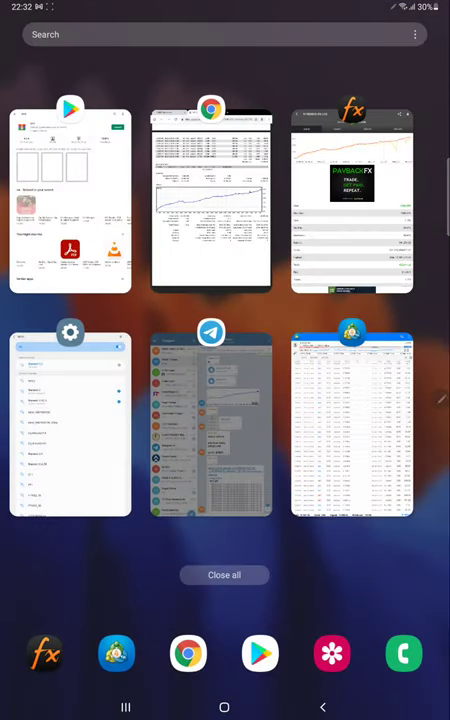
- Switch to the 2013.pdf statement in Google Drive and scroll to its trade summary
left_click(211, 200)
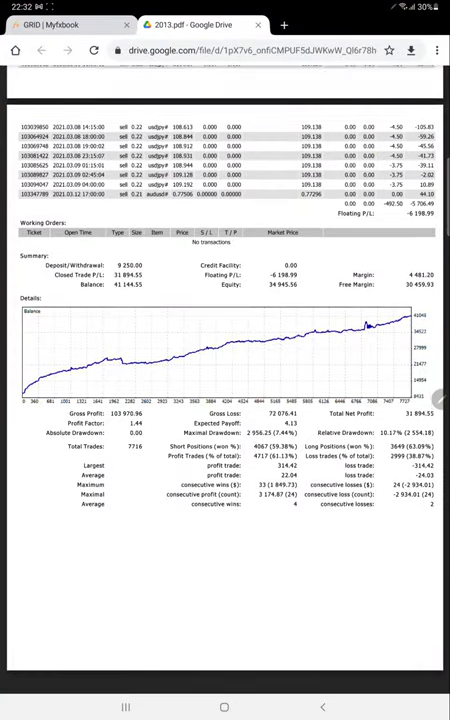
scroll("down", 3)
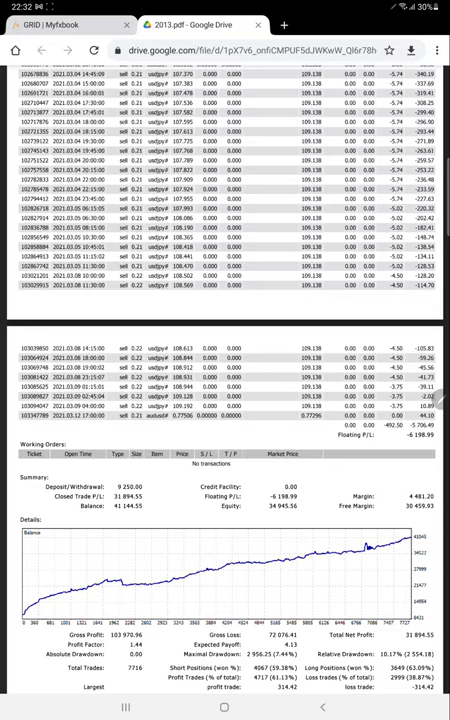
scroll("down", 3)
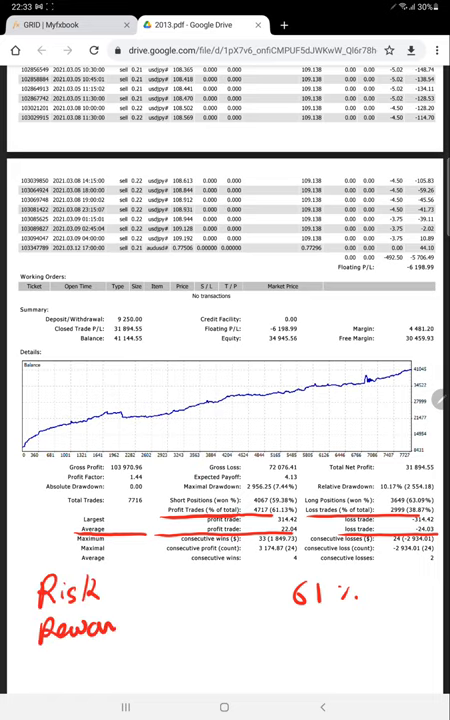
- Write '1:1' risk-reward and '50%' break-even notes on the statement
type("1:1")
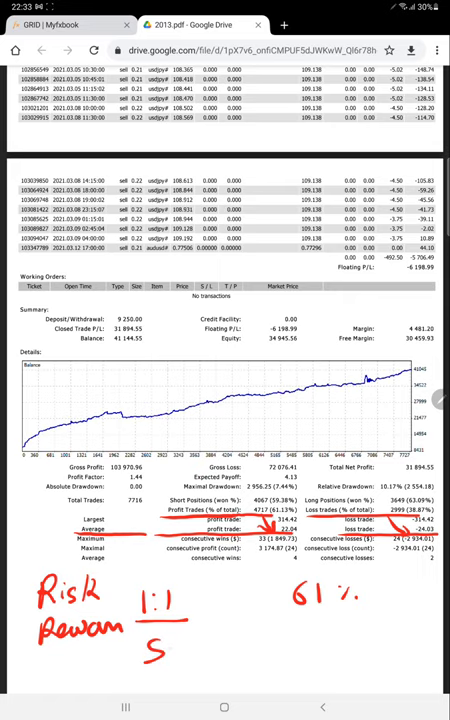
type("50%")
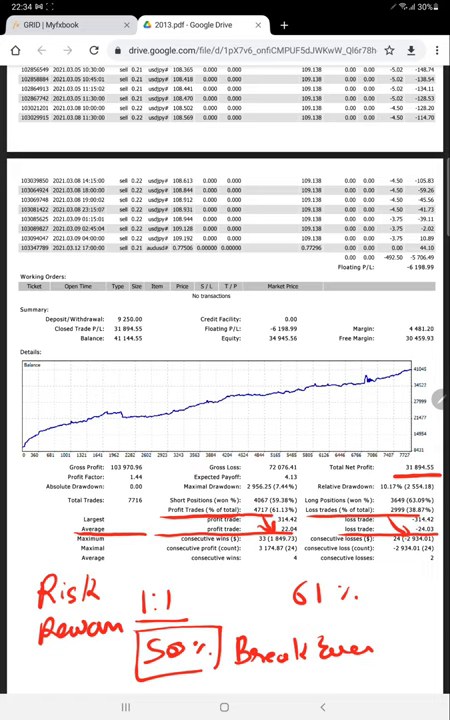
left_click_drag(215, 635, 275, 620)
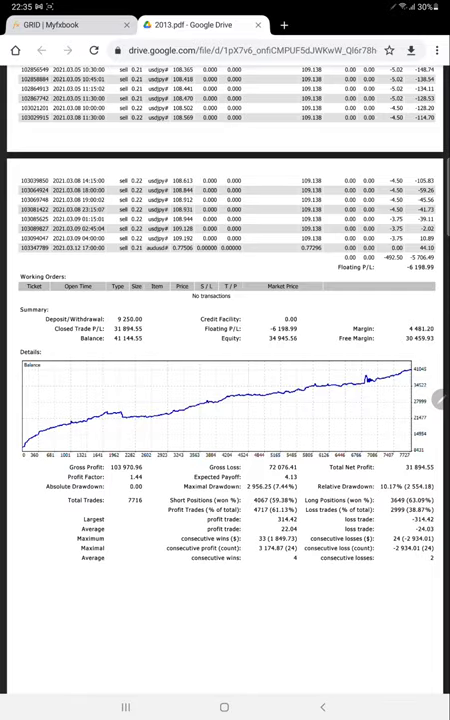
scroll("down", 3)
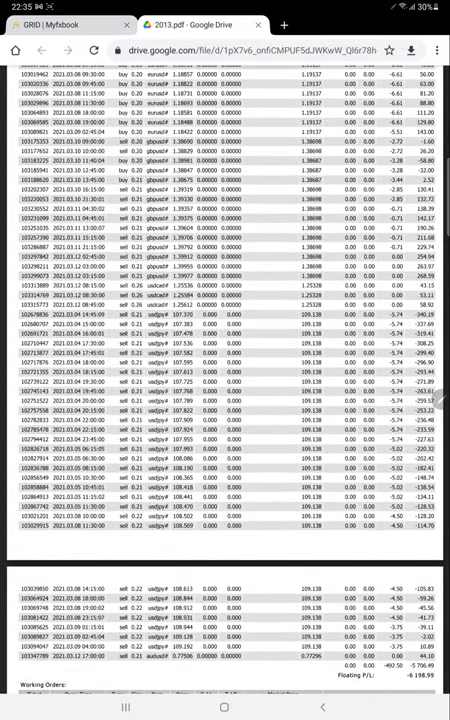
scroll("up", 3)
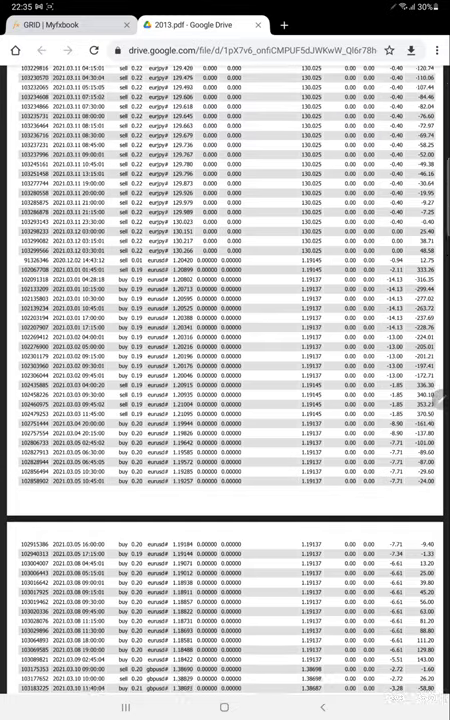
scroll("down", 3)
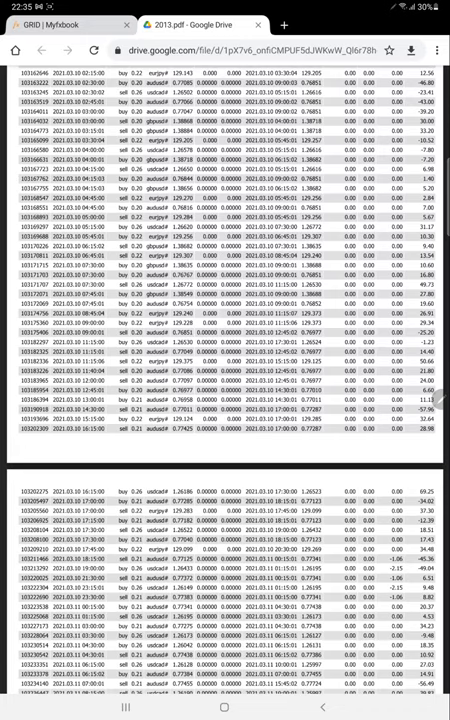
key("recent_apps")
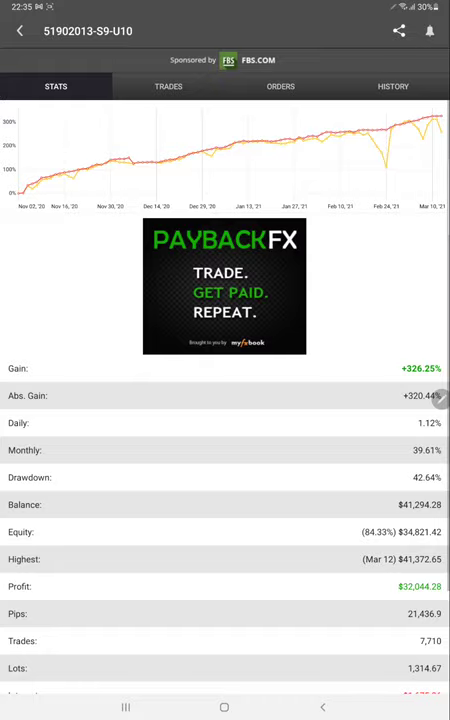
- Browse the portfolio's closed trade history, then its open trades and current losses
left_click(392, 86)
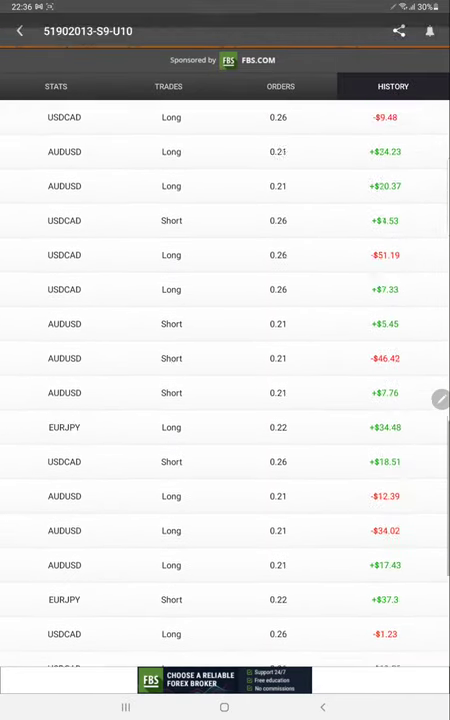
left_click(168, 86)
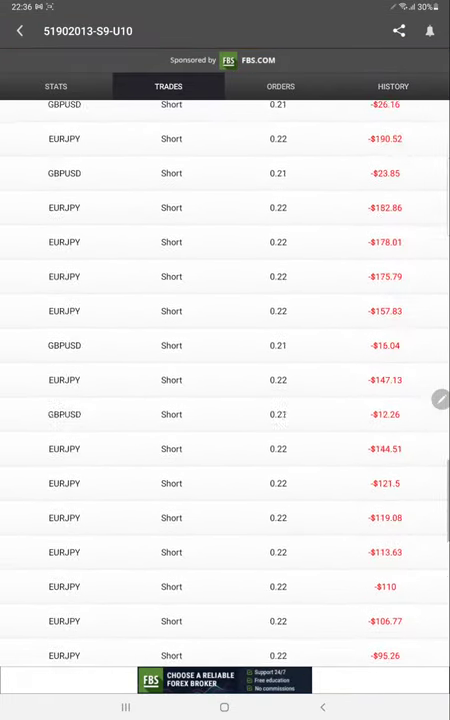
scroll("down", 3)
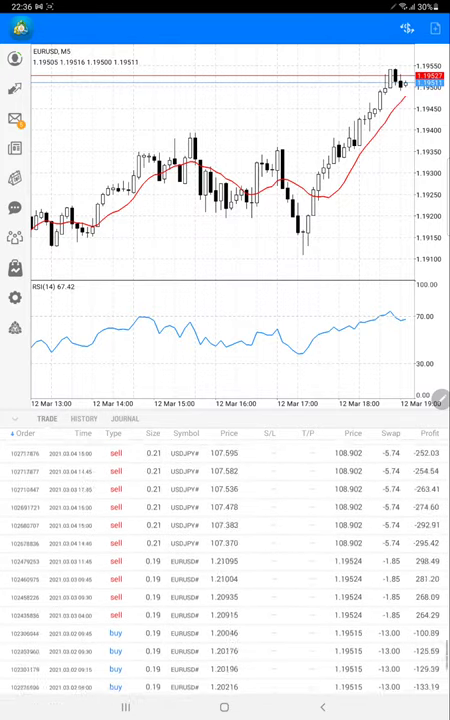
- Scroll the closed-trade history under the EURUSD M5 chart to March 2021 USDCAD and AUDUSD results
scroll("down", 3)
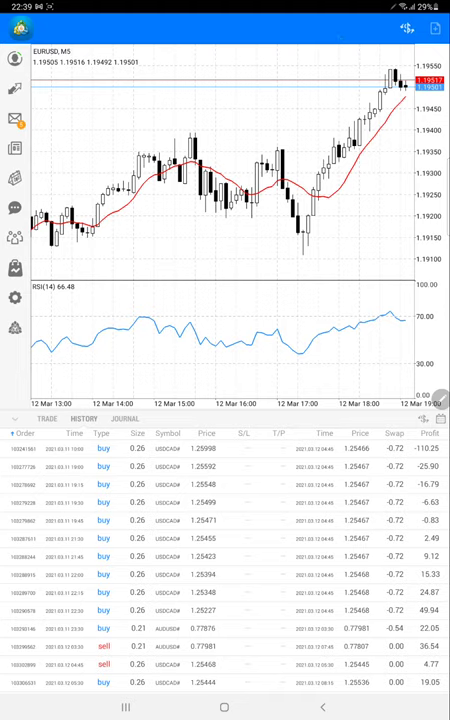
- Mark a EURUSD turning point and draw a line under the afternoon low
left_click_drag(75, 205, 105, 250)
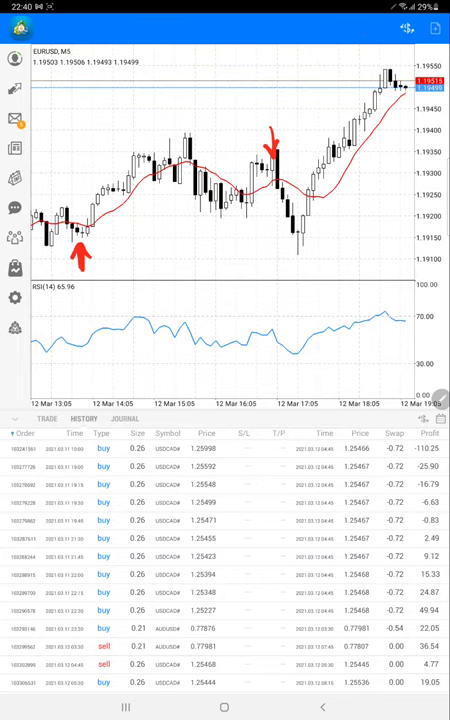
left_click_drag(290, 249, 395, 241)
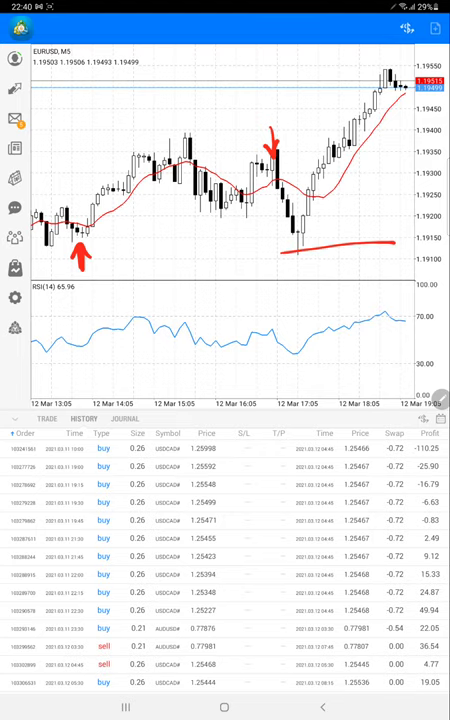